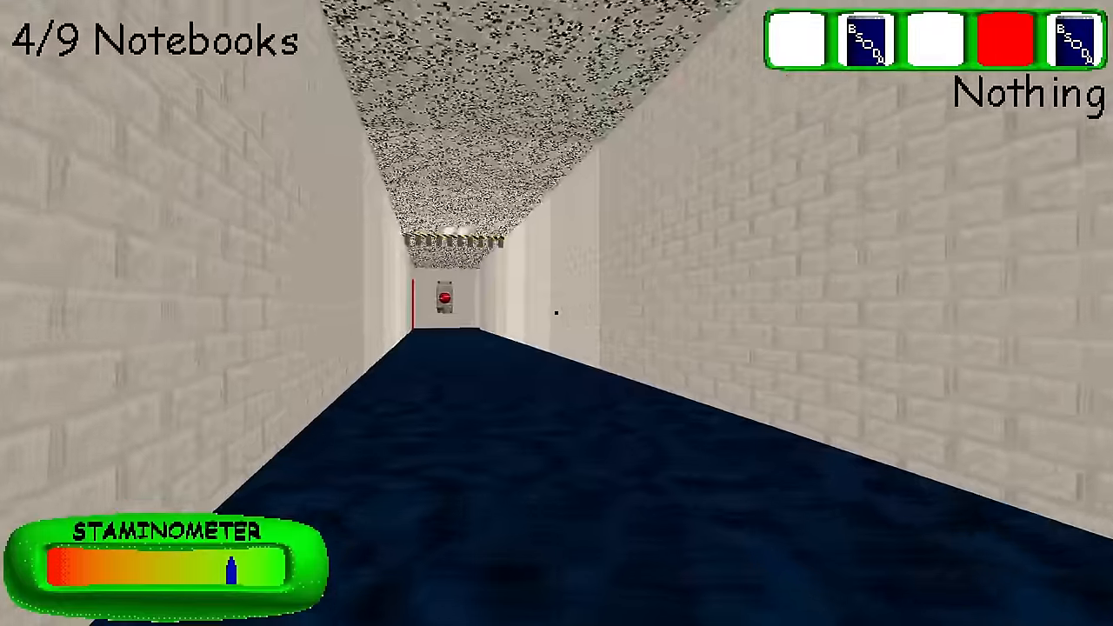
- Walk the halls to collect the last five notebooks, reaching 9/9
key("w")
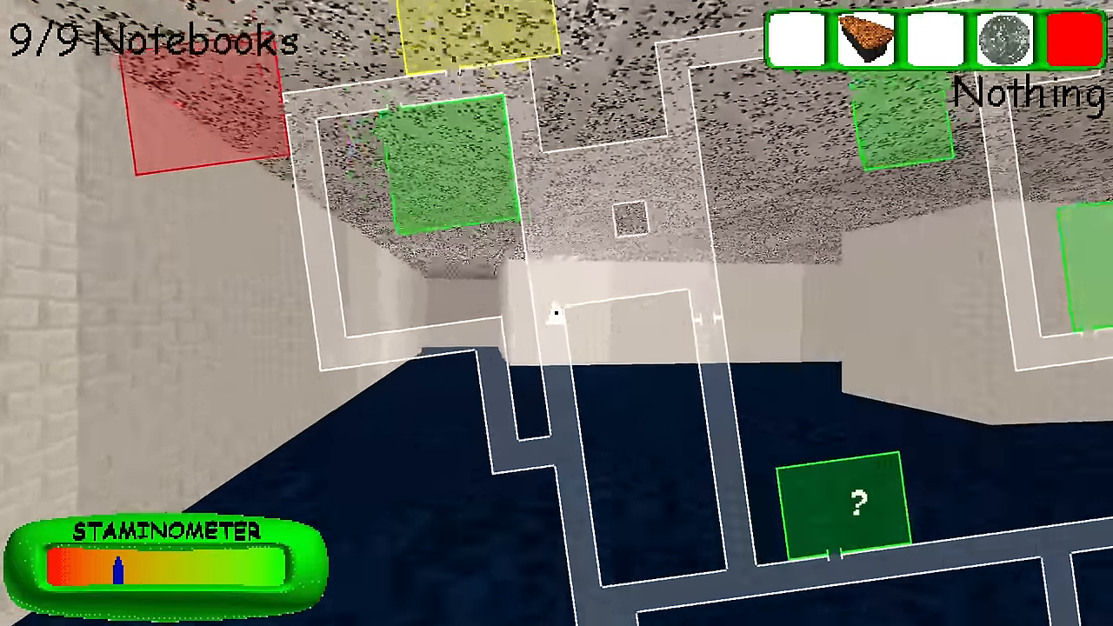
mouse_move(556, 313)
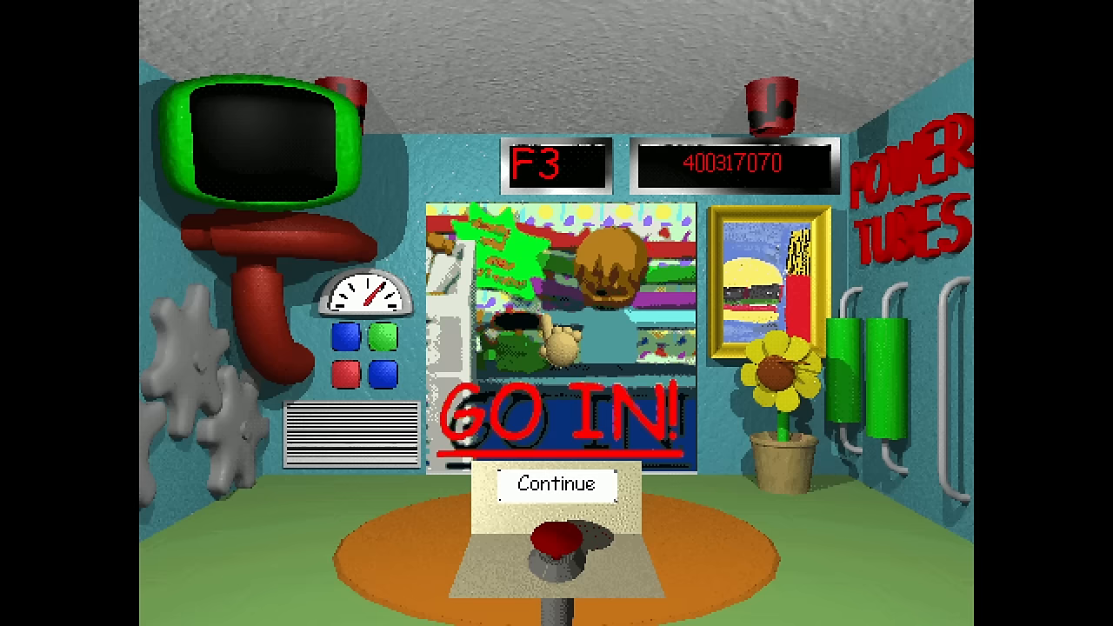
- Continue from the elevator into Johnny's Store and buy a second apple
left_click(555, 483)
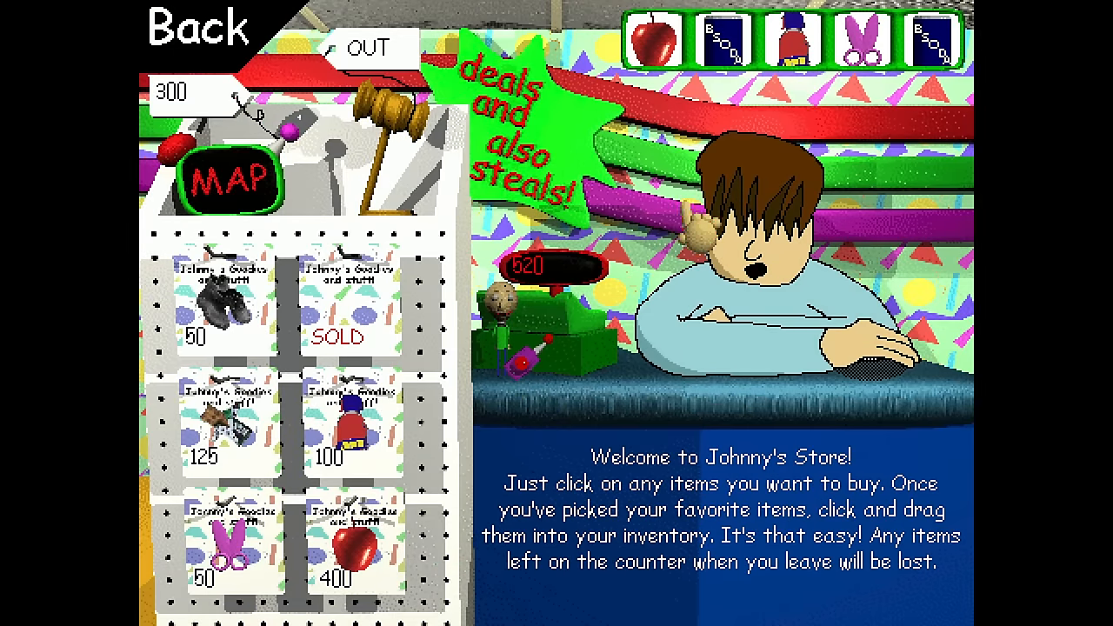
left_click(195, 30)
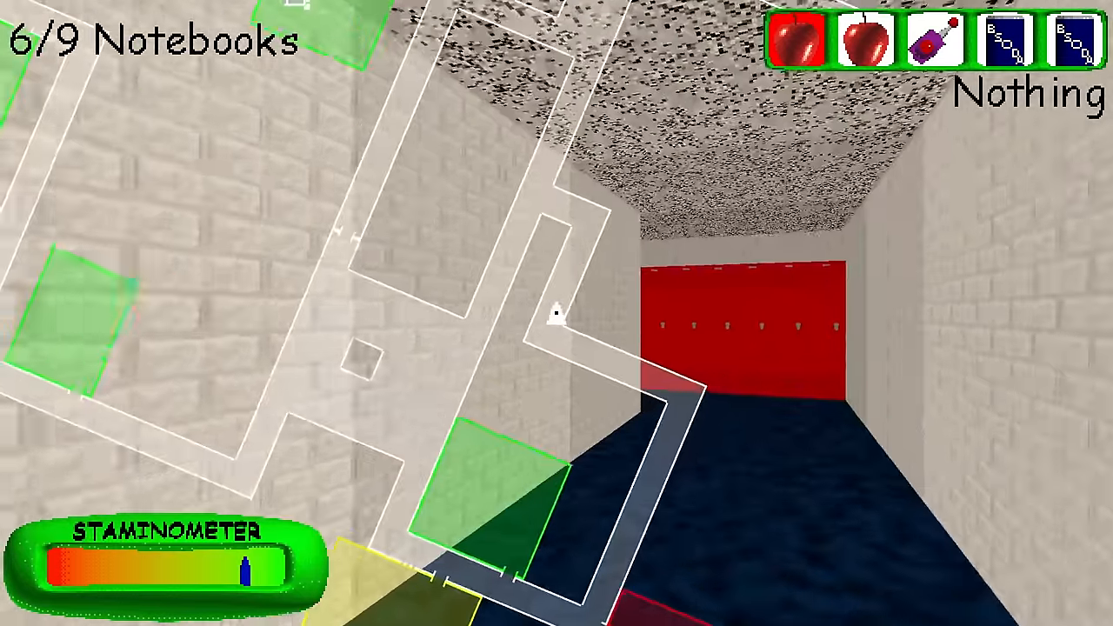
mouse_move(552, 313)
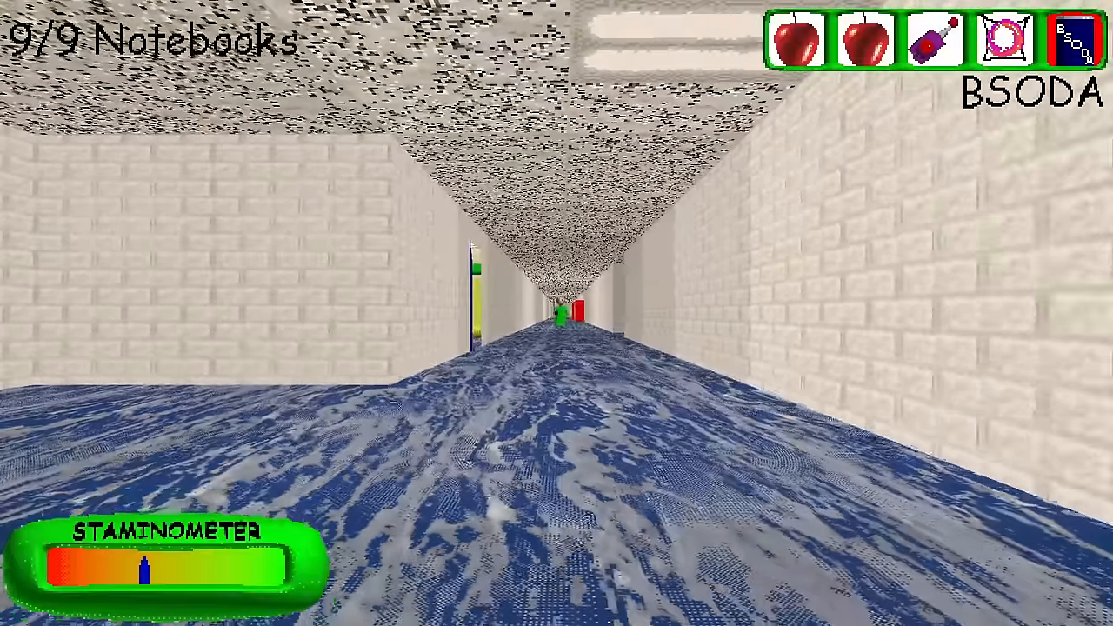
- Use a character item from the inventory and walk toward the exit
left_click(1071, 37)
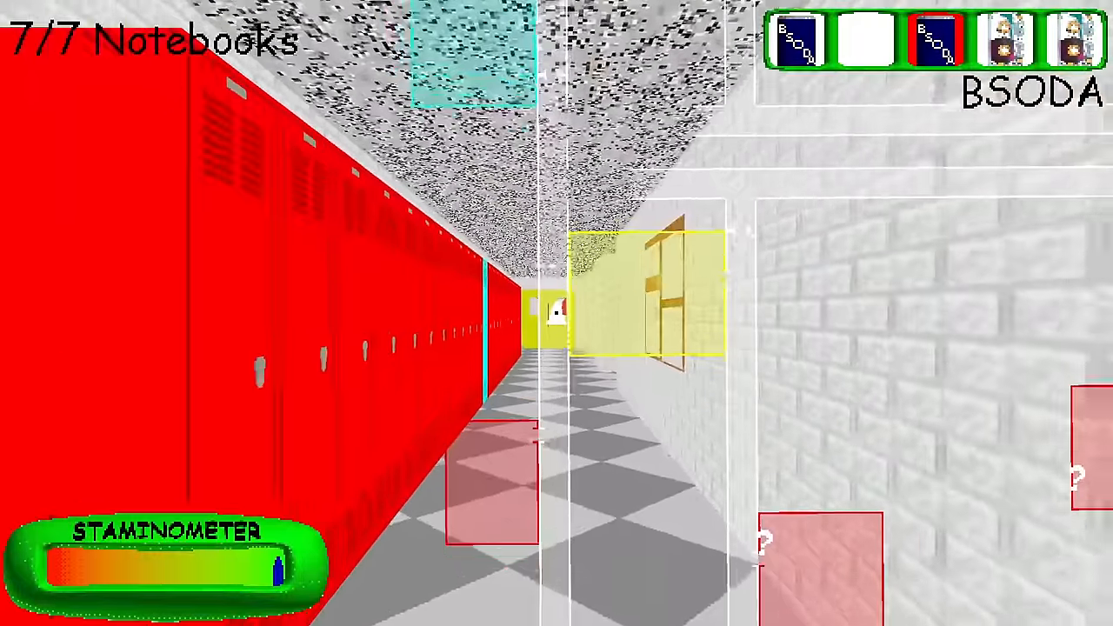
mouse_move(556, 313)
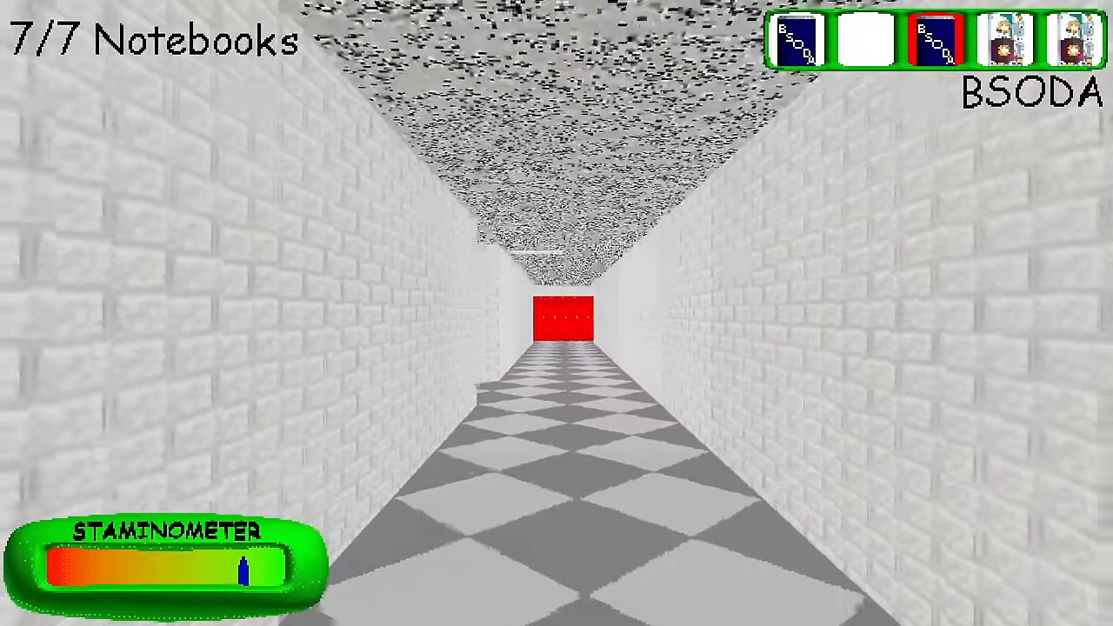
key("w")
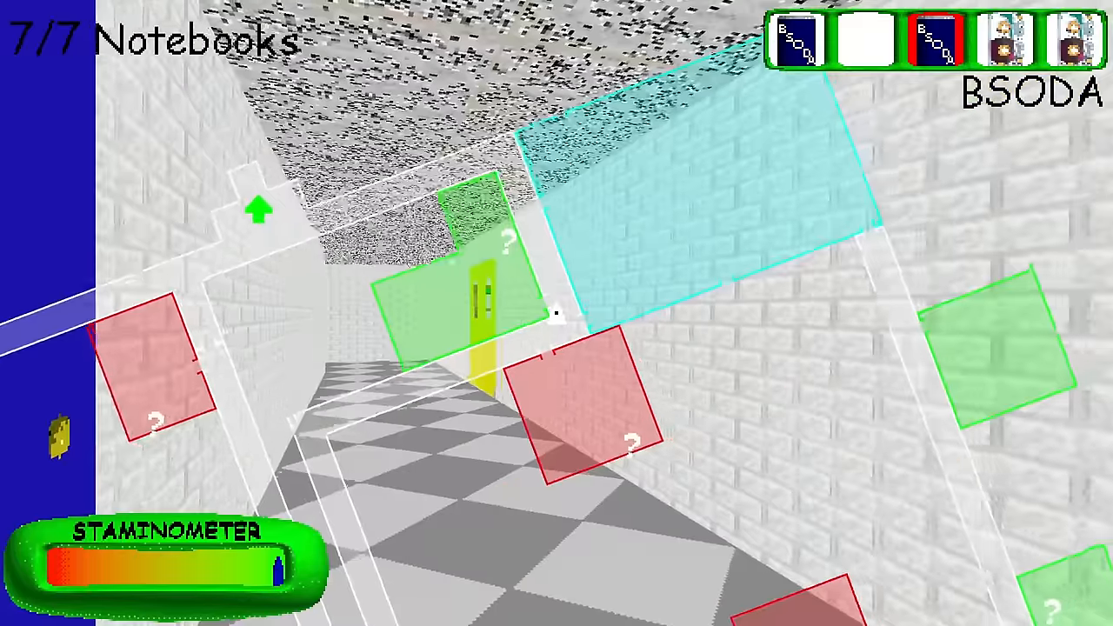
mouse_move(557, 313)
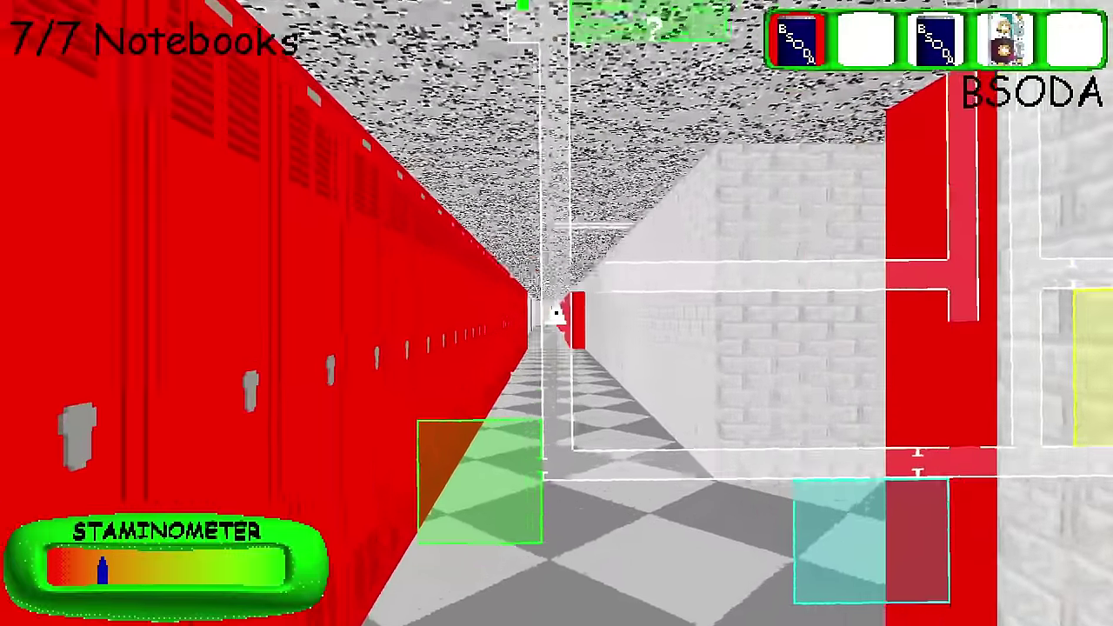
- Run into the exit elevator to reach the F2 elevator screen
key("w")
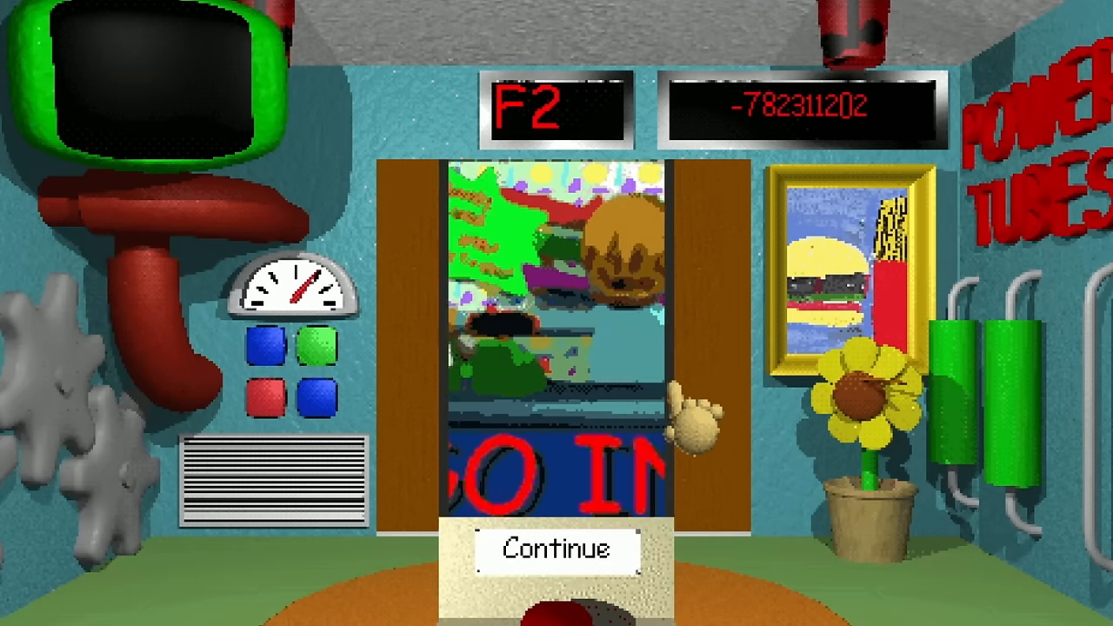
- Continue from the elevator to start floor F2
left_click(556, 547)
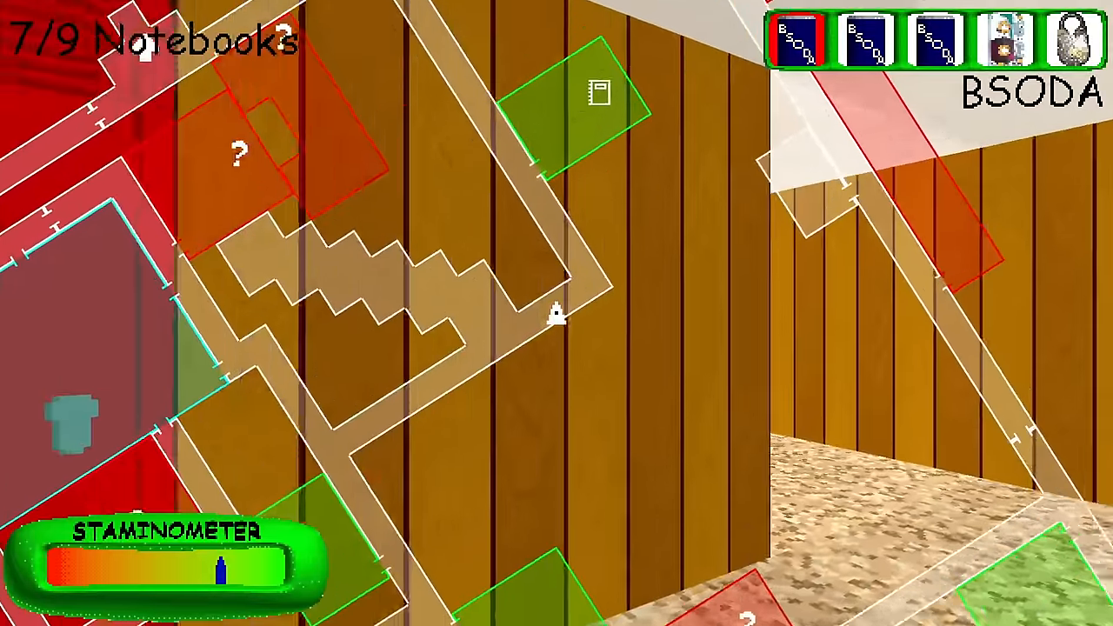
- Collect the final F2 notebooks, escape, and press Play! for the next level
key("w")
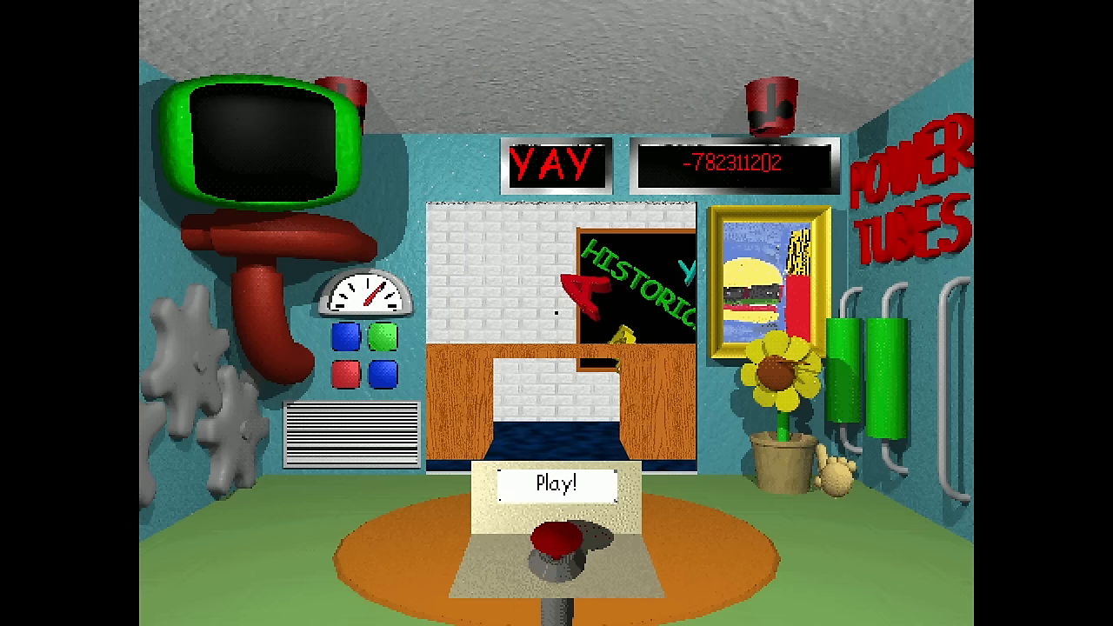
left_click(555, 484)
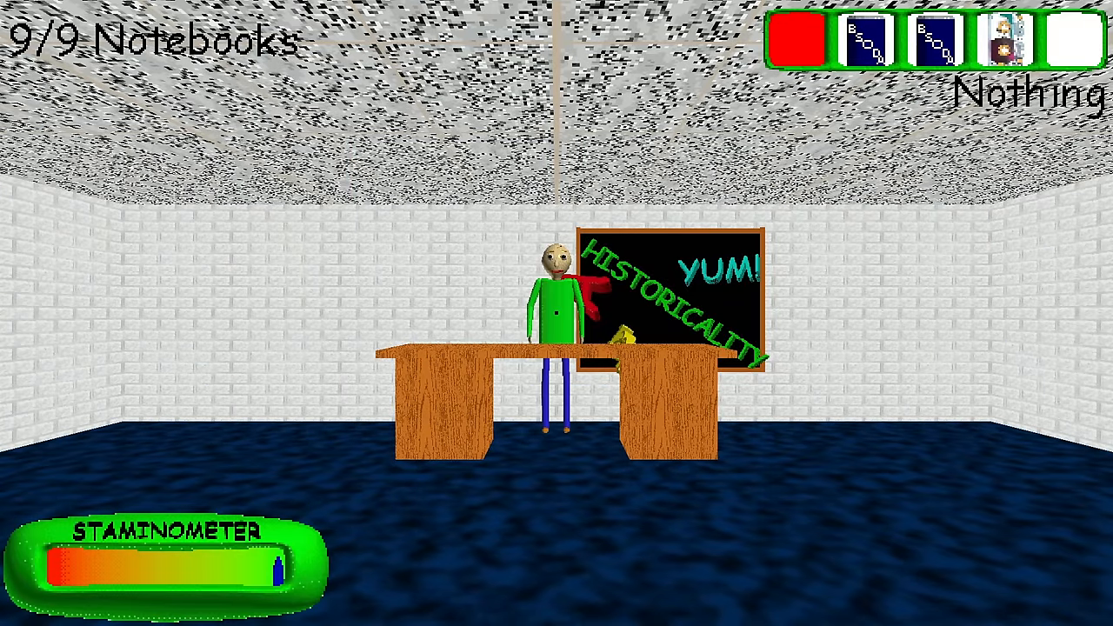